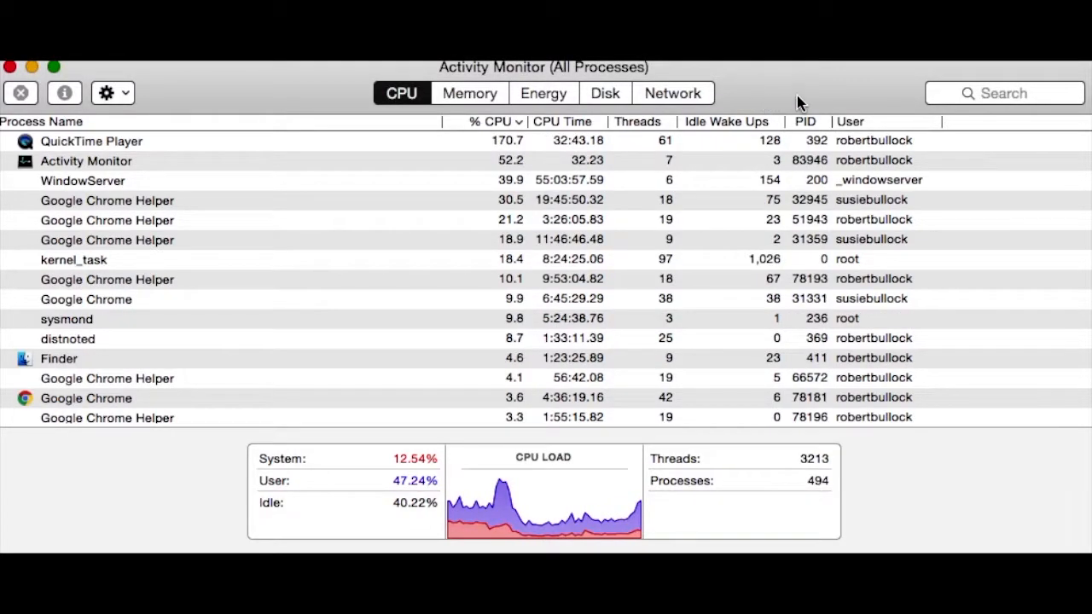
Step: Activate the process search field in the Activity Monitor toolbar
{"action": "left_click", "coordinate": [1003, 93]}
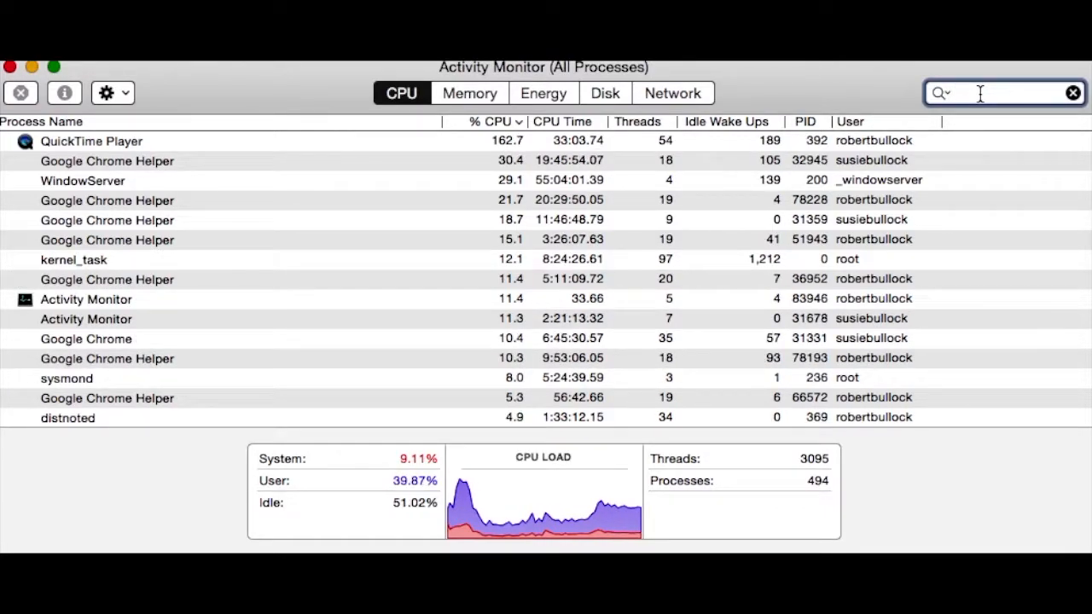
Step: Filter the process list with the search term "itunes"
{"action": "type", "text": "itunes"}
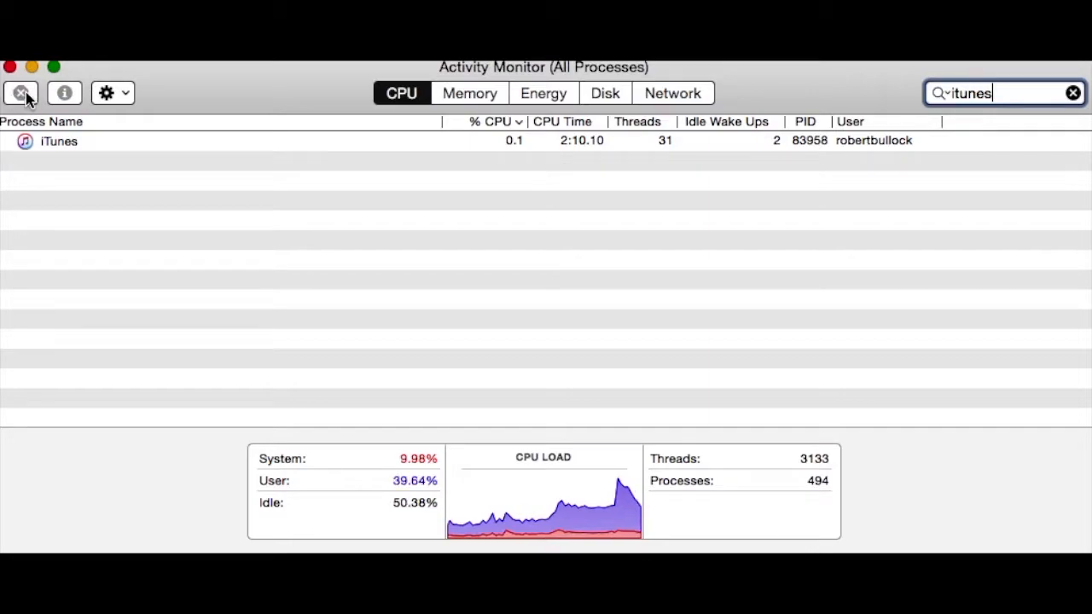
{"action": "mouse_move", "coordinate": [20, 93]}
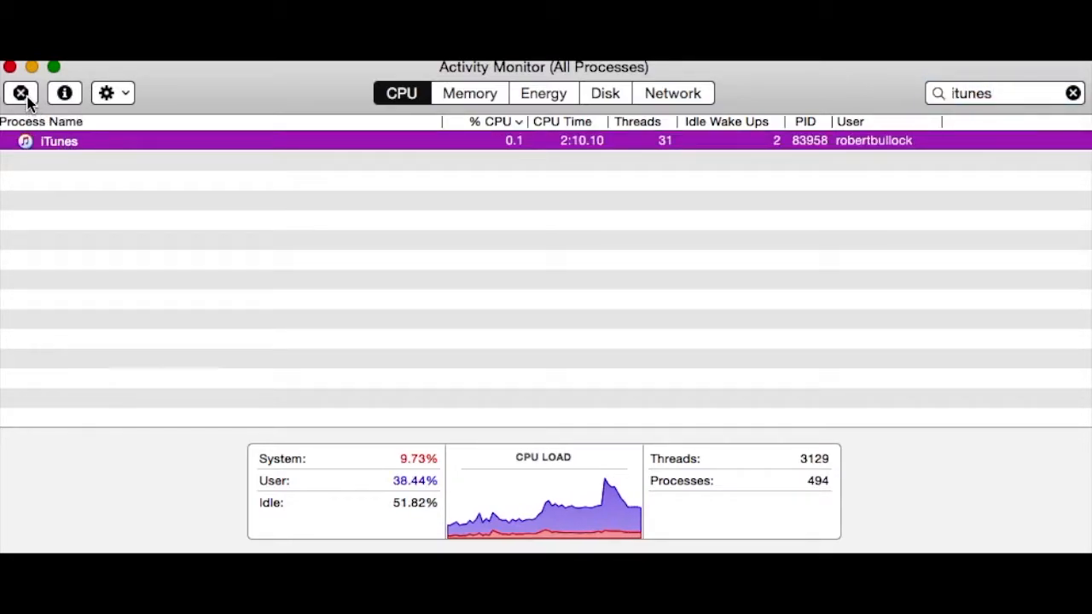
{"action": "left_click", "coordinate": [21, 93]}
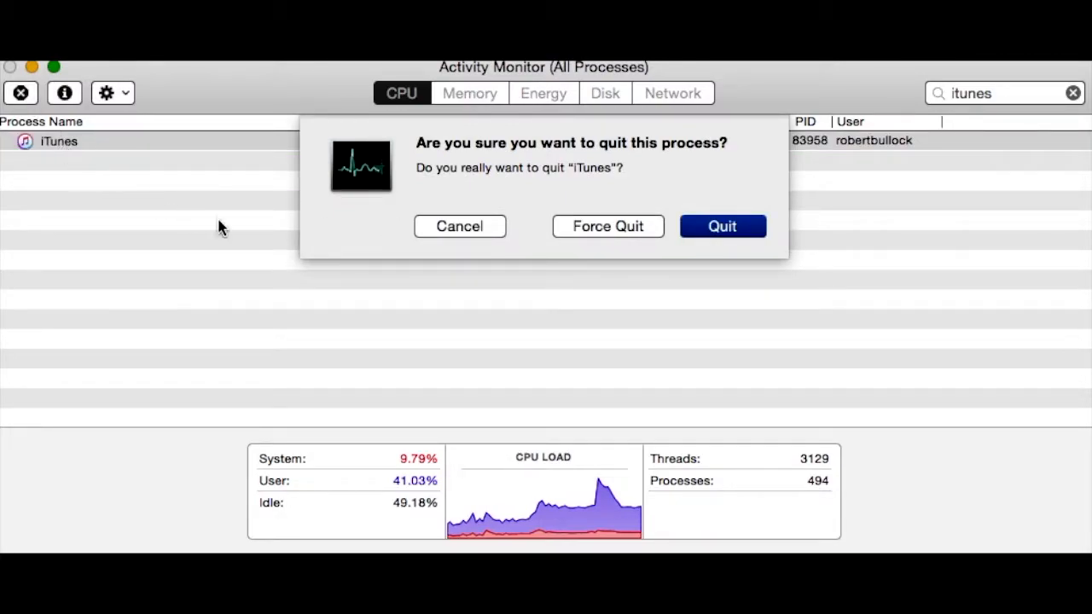
{"action": "left_click", "coordinate": [459, 226]}
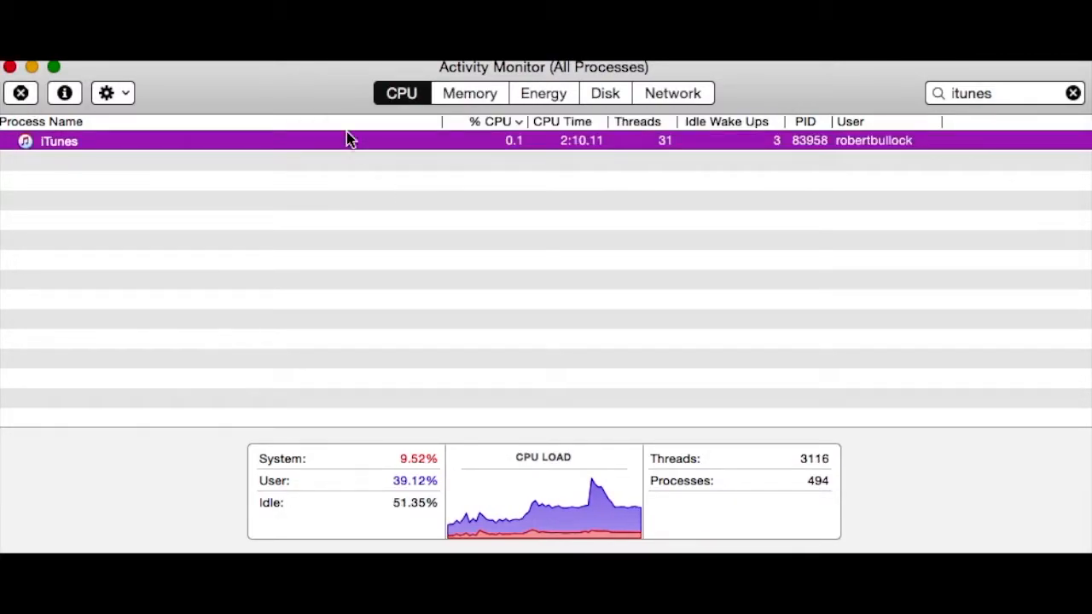
{"action": "mouse_move", "coordinate": [41, 195]}
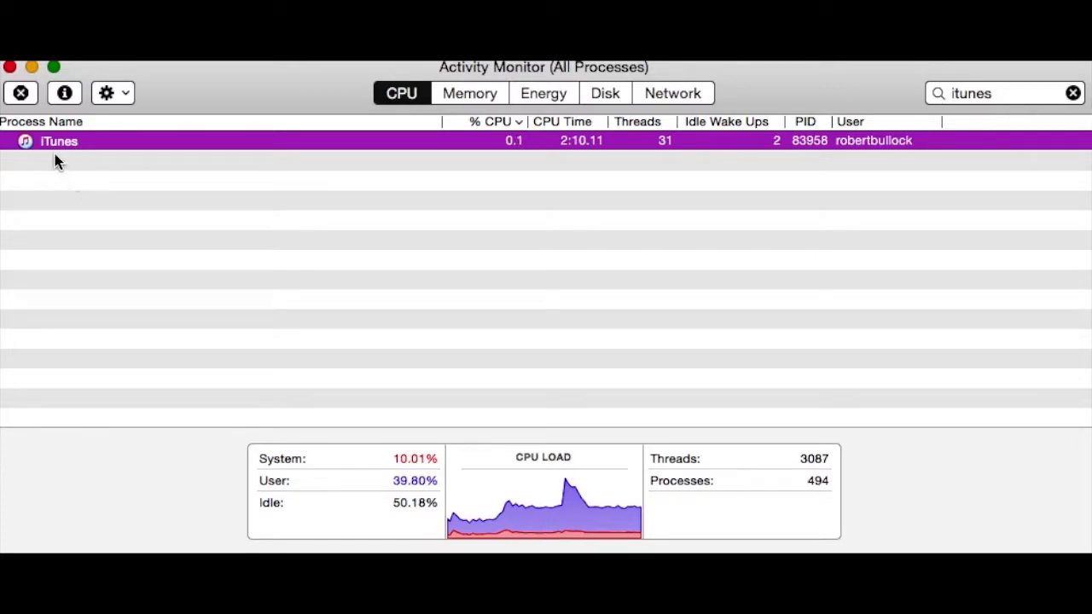
{"action": "mouse_move", "coordinate": [161, 272]}
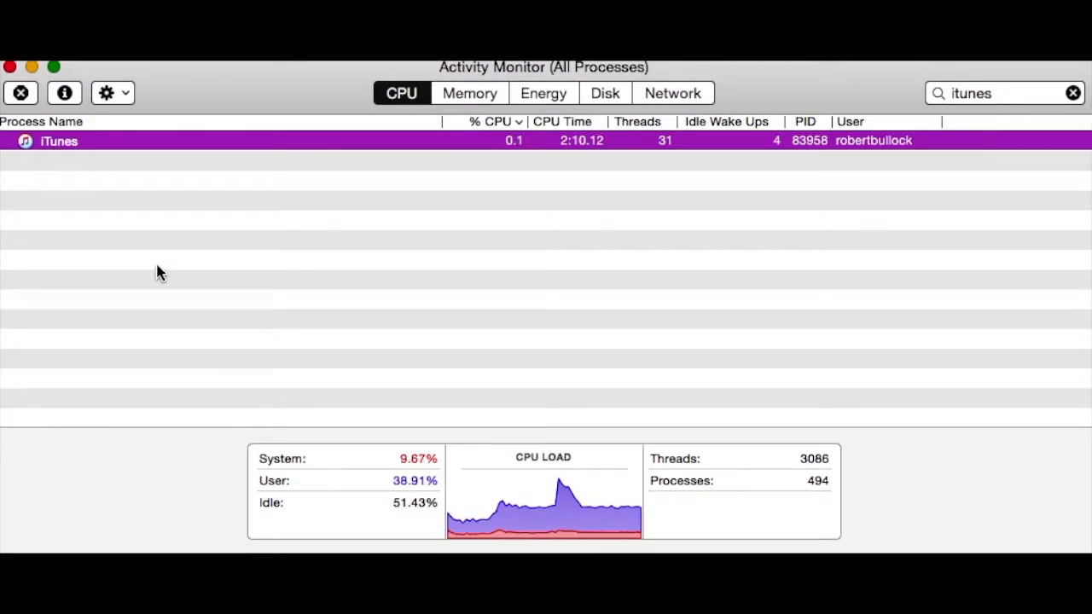